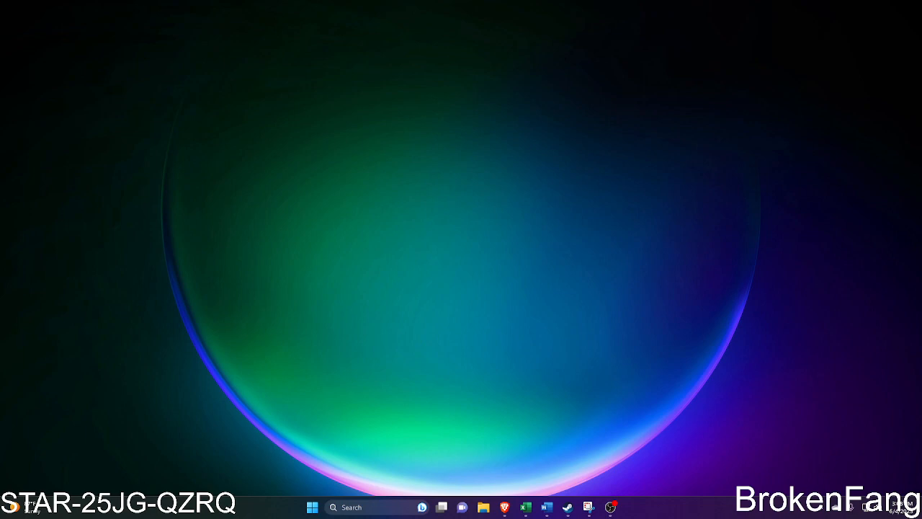
# Search Windows for 'run' to bring up the Run app.
pyautogui.click(353, 507)
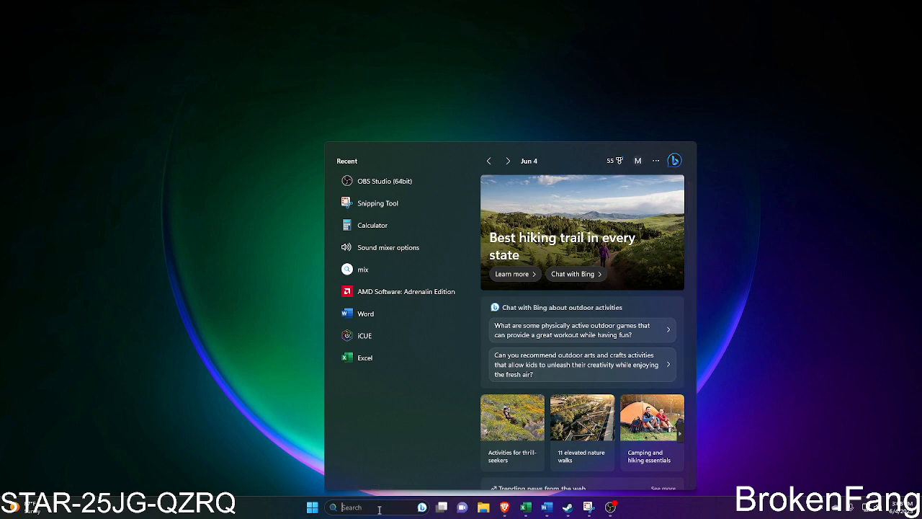
pyautogui.write('run')
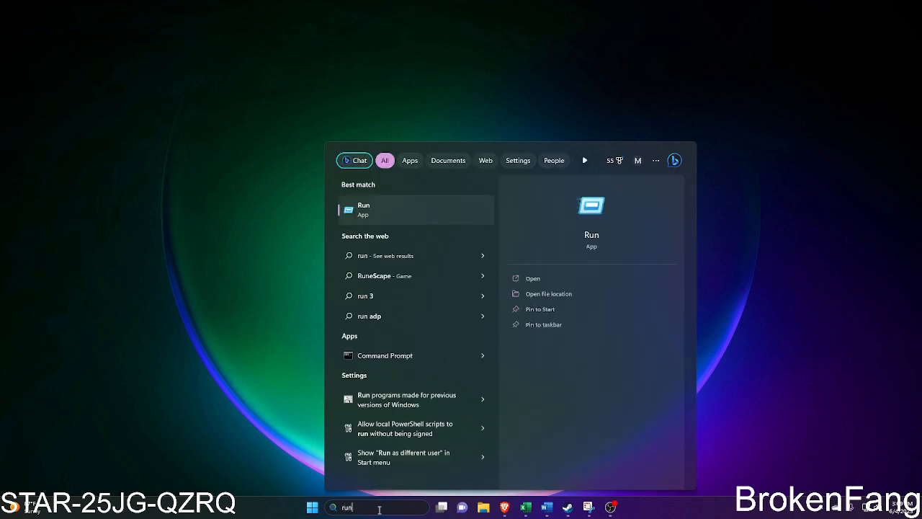
pyautogui.moveTo(380, 207)
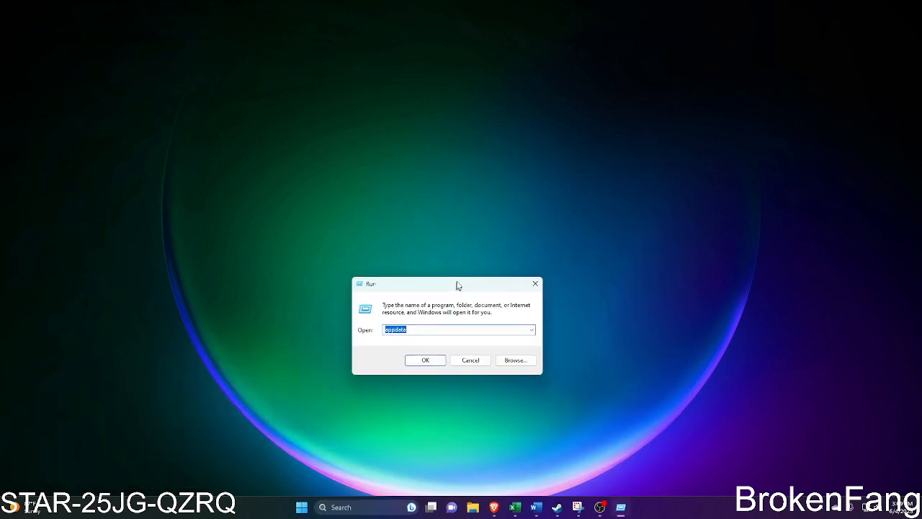
# Move the Run dialog aside and create a new Microsoft Word document on the desktop.
pyautogui.moveTo(447, 283); pyautogui.dragTo(454, 202)
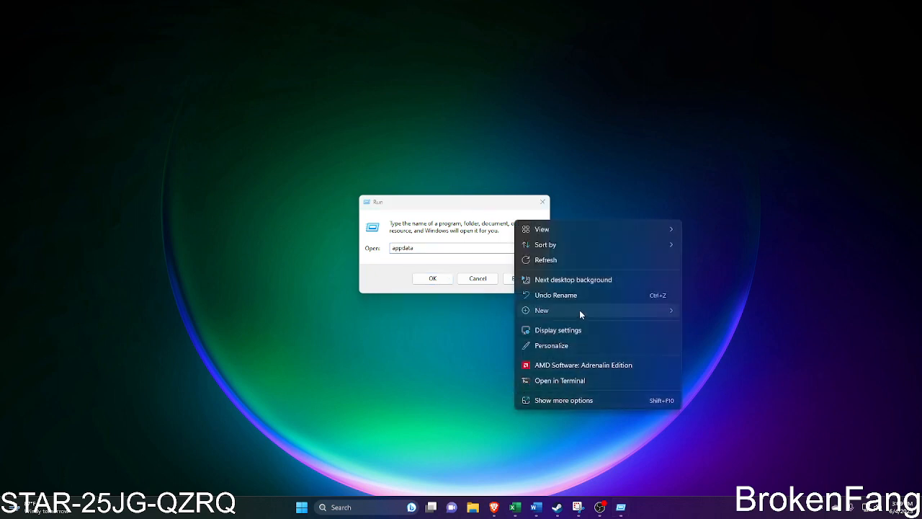
pyautogui.click(542, 310)
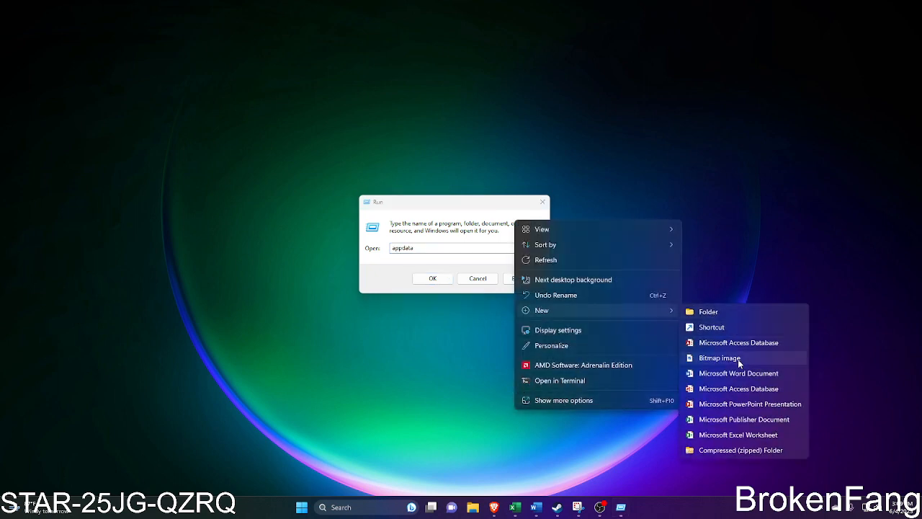
pyautogui.moveTo(744, 419)
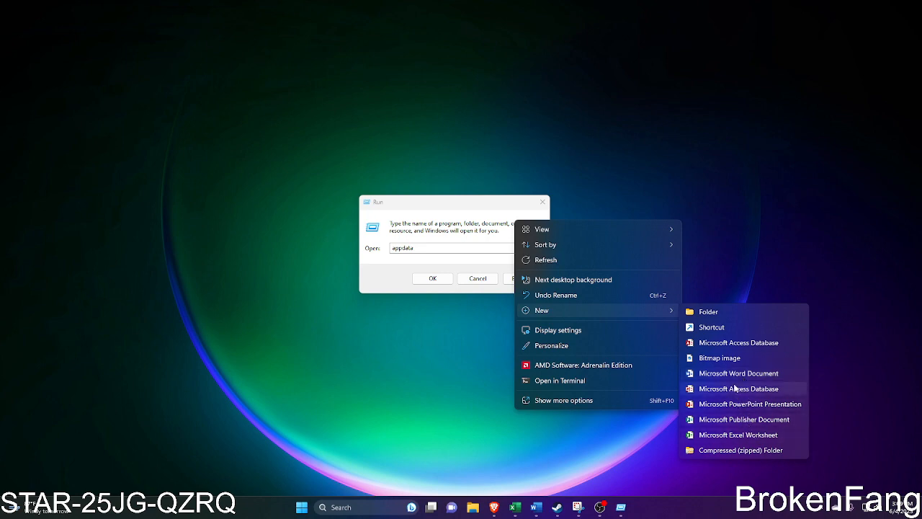
pyautogui.moveTo(748, 361)
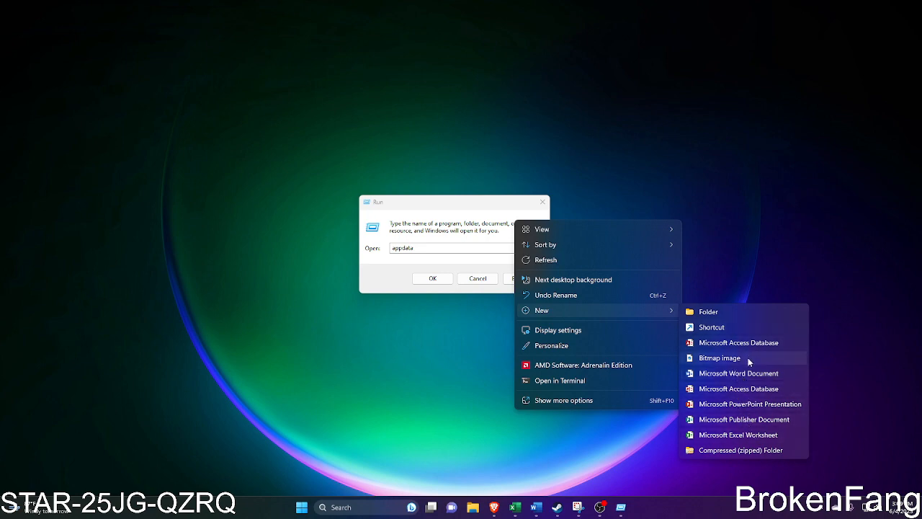
pyautogui.moveTo(737, 435)
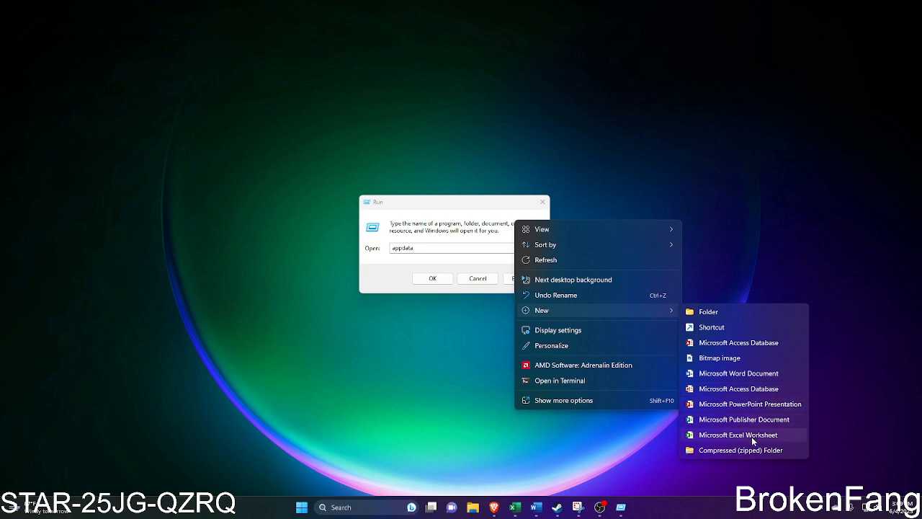
pyautogui.moveTo(738, 389)
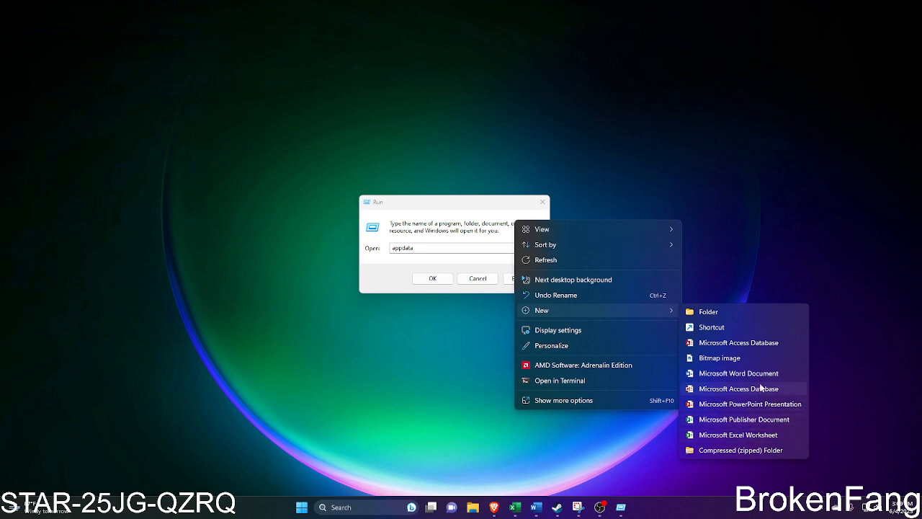
pyautogui.click(737, 374)
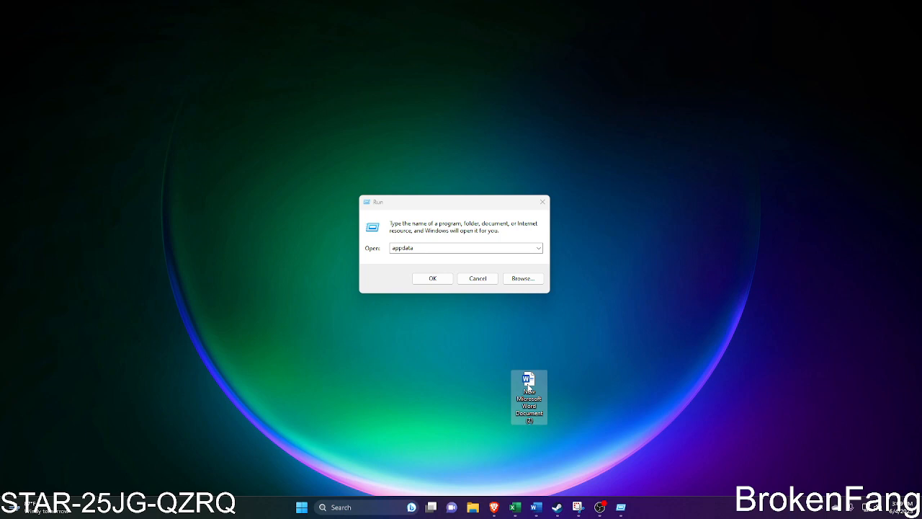
# Open the new document, paste 'appdata' as text only and size it 28 point.
pyautogui.click(432, 278)
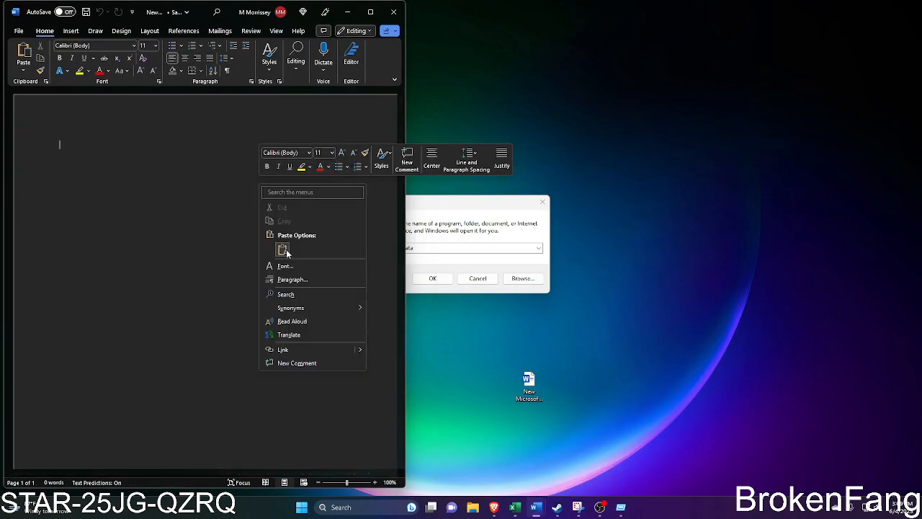
pyautogui.click(283, 250)
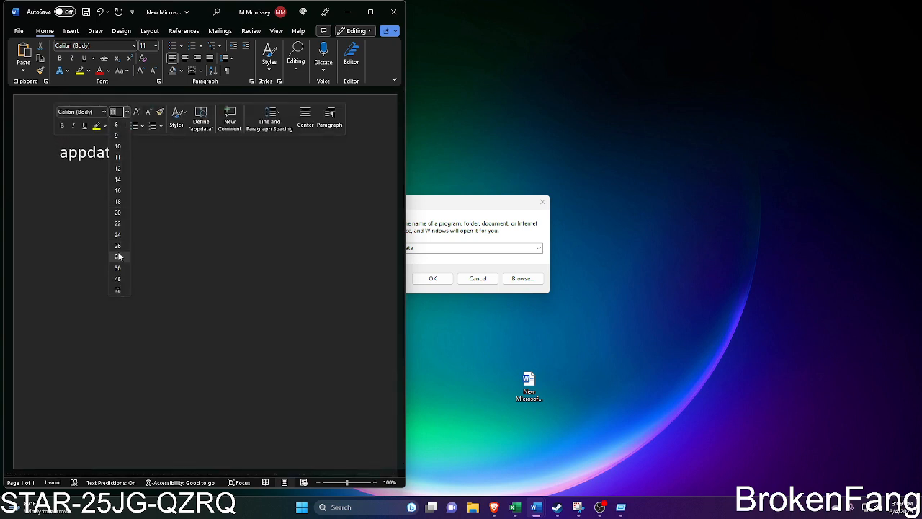
pyautogui.click(117, 256)
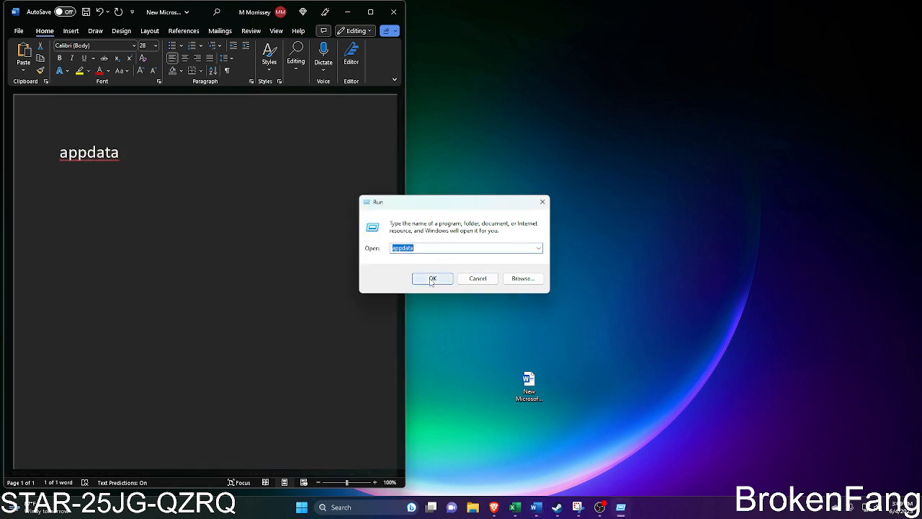
# Open AppData\Local and look inside the Star Citizen folder.
pyautogui.click(432, 278)
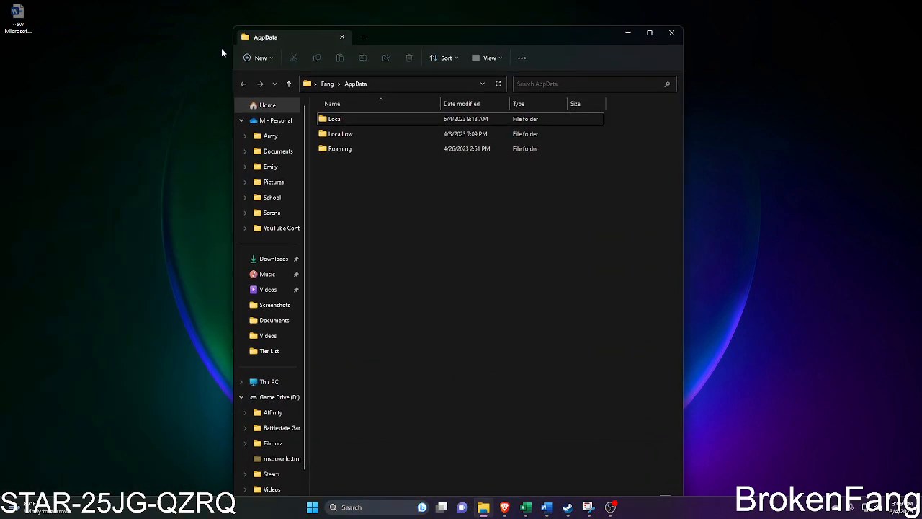
pyautogui.click(335, 119)
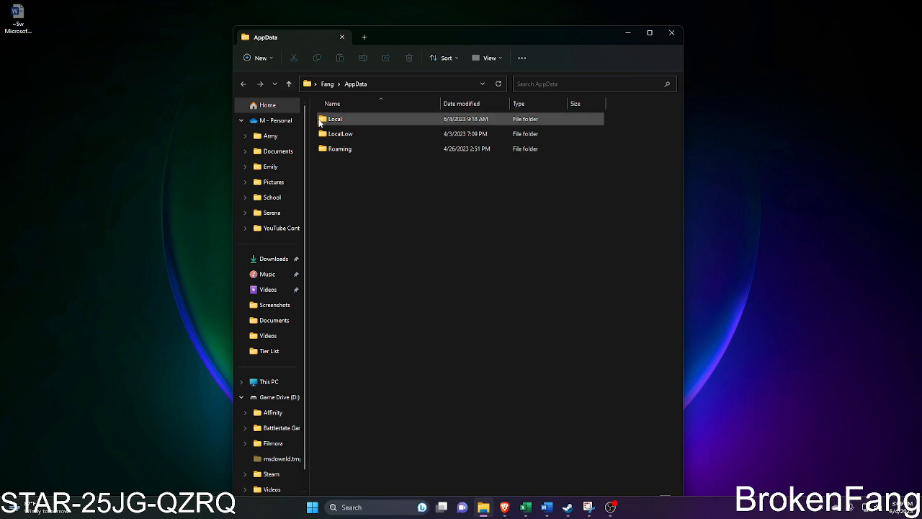
pyautogui.doubleClick(335, 119)
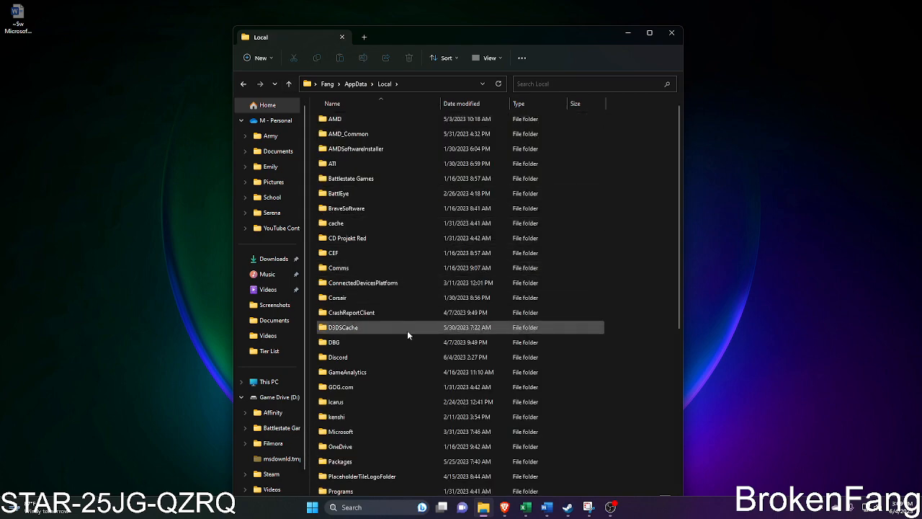
pyautogui.scroll(-3)
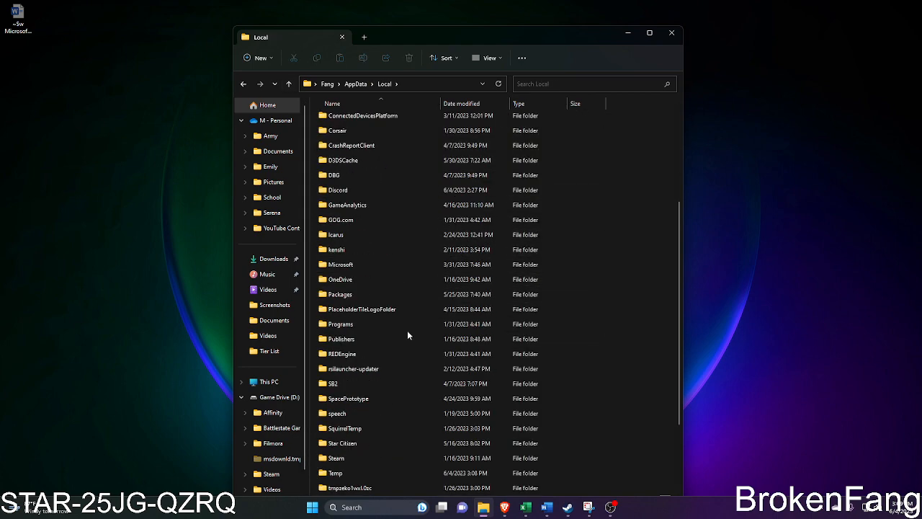
pyautogui.doubleClick(341, 443)
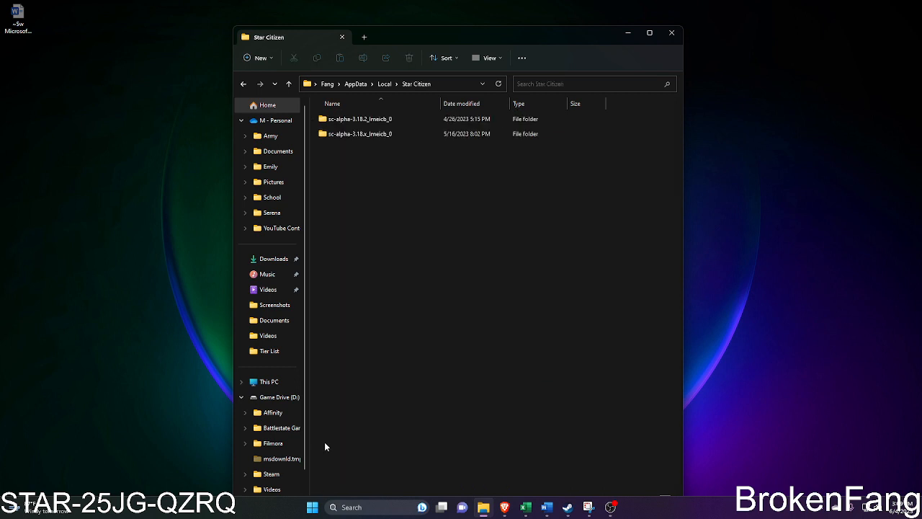
# Back in Local, delete the Star Citizen folder and close File Explorer.
pyautogui.click(379, 134)
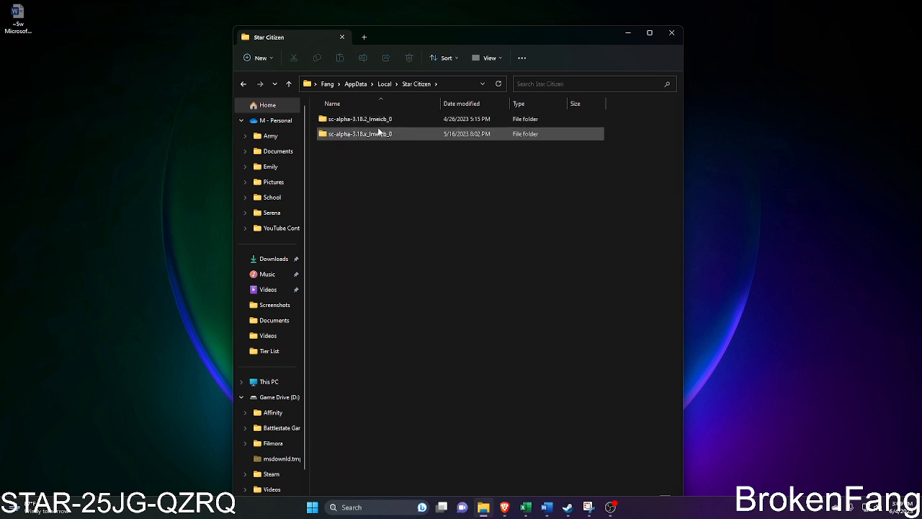
pyautogui.click(360, 118)
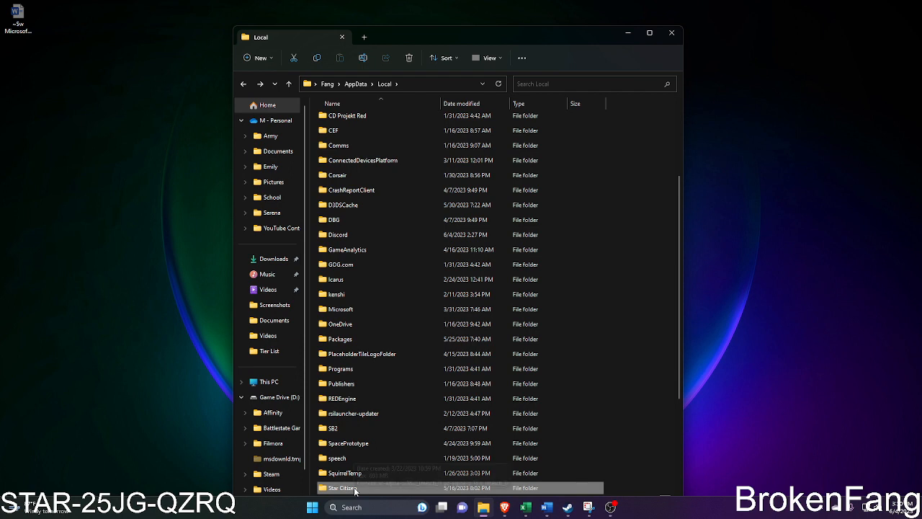
pyautogui.moveTo(353, 487)
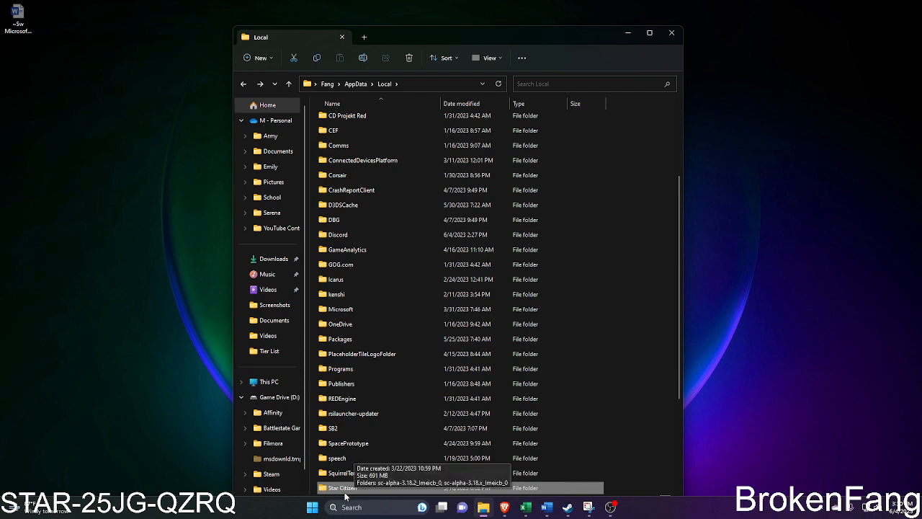
pyautogui.rightClick(346, 488)
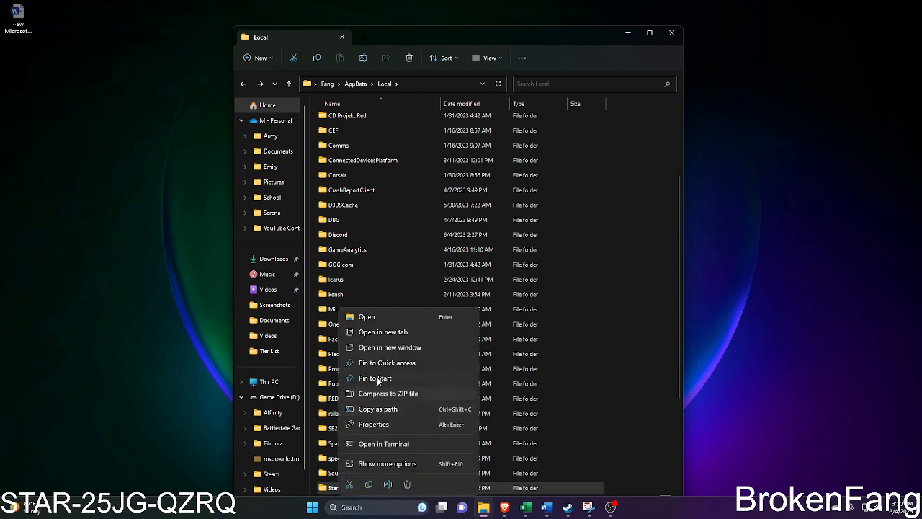
pyautogui.moveTo(407, 484)
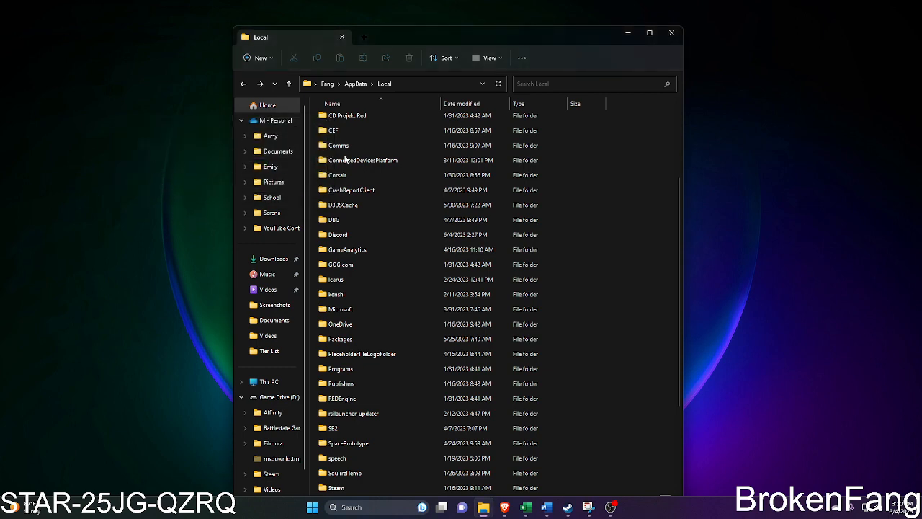
pyautogui.click(671, 33)
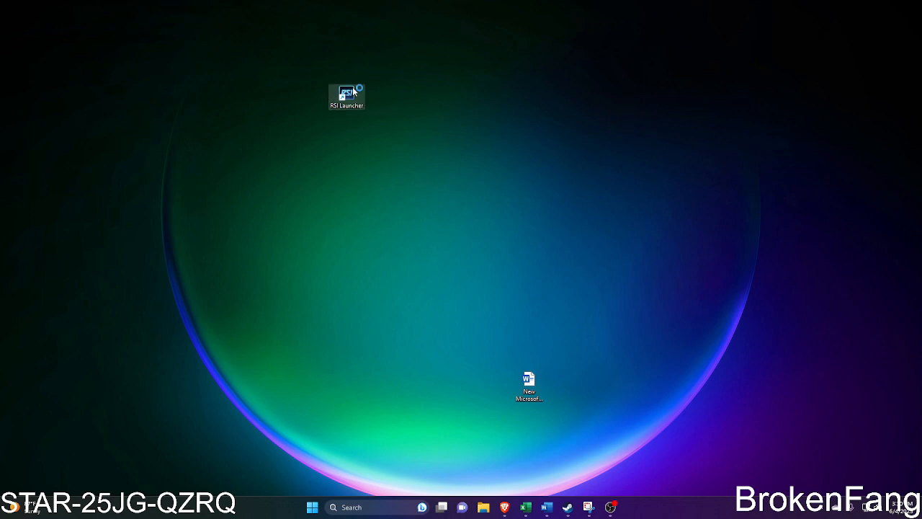
# Launch Star Citizen from RSI Launcher and acknowledge the Early Access Alpha notice.
pyautogui.doubleClick(346, 96)
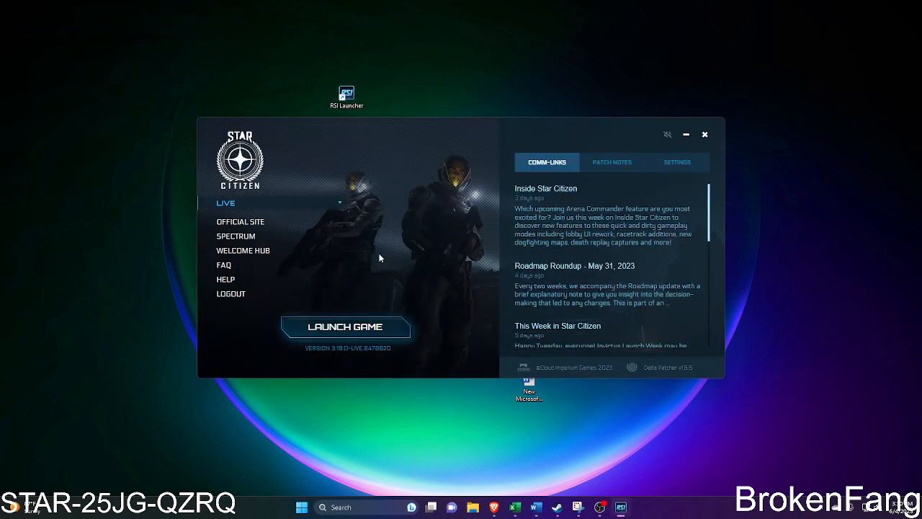
pyautogui.click(345, 327)
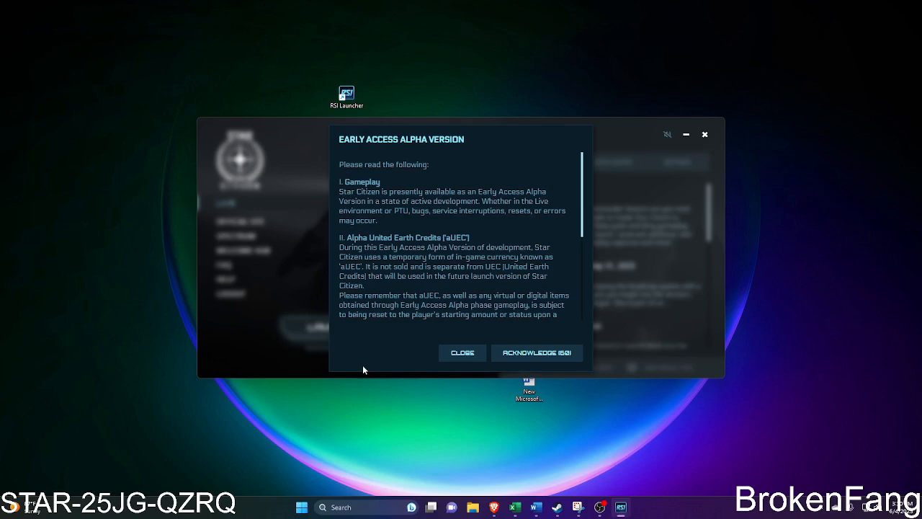
pyautogui.click(537, 352)
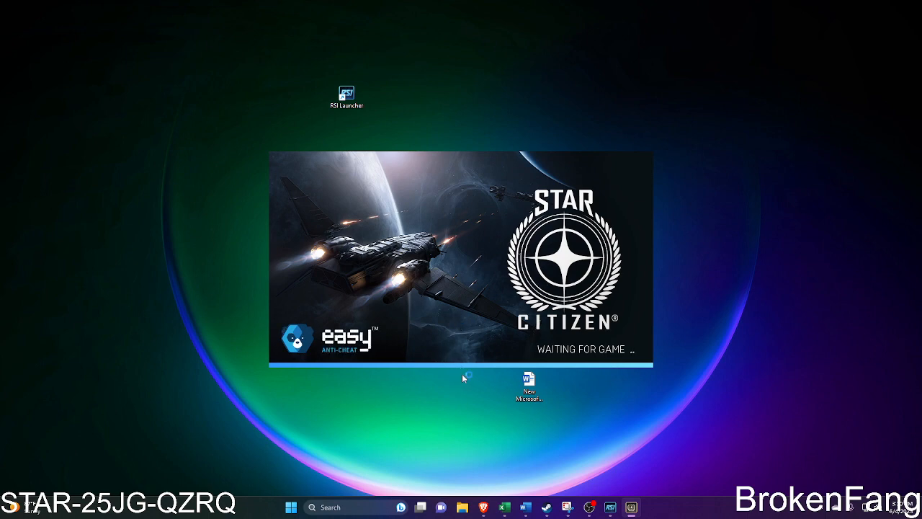
pyautogui.moveTo(421, 410)
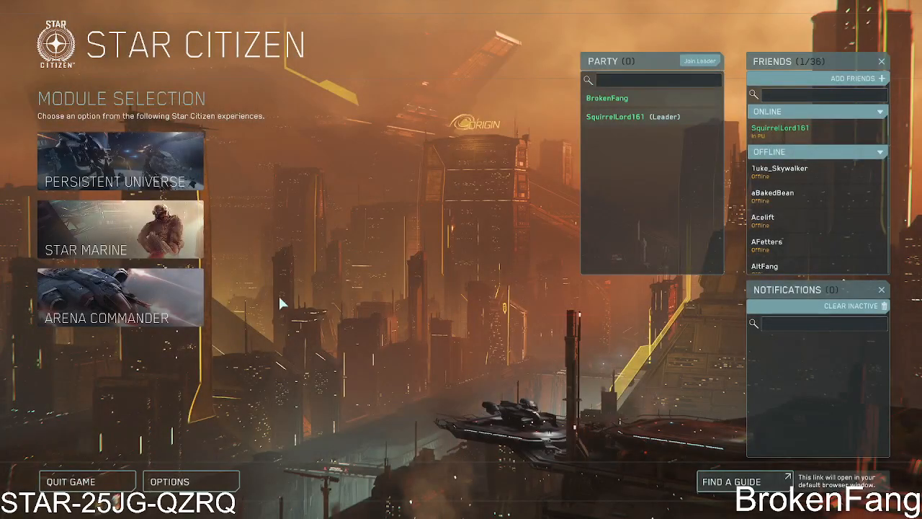
pyautogui.moveTo(308, 153)
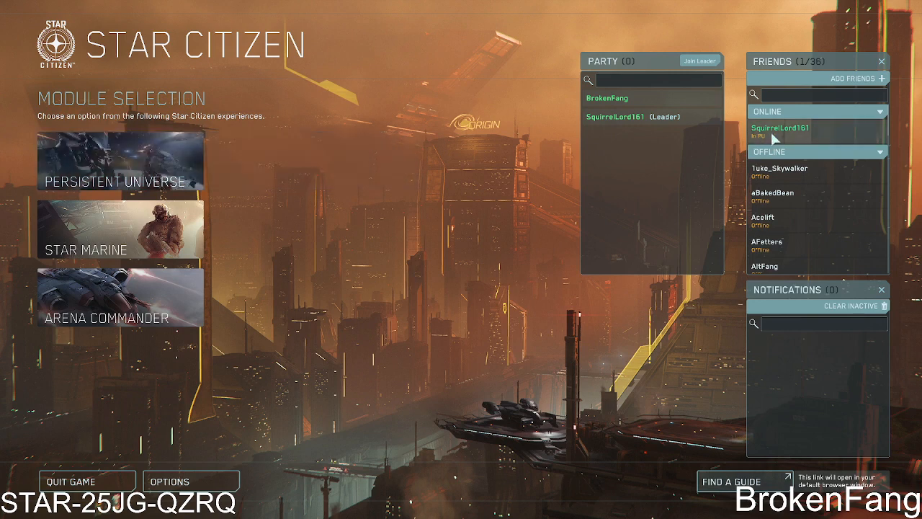
# Close the Friends panel and dismiss the Party Disbanded notification.
pyautogui.rightClick(780, 128)
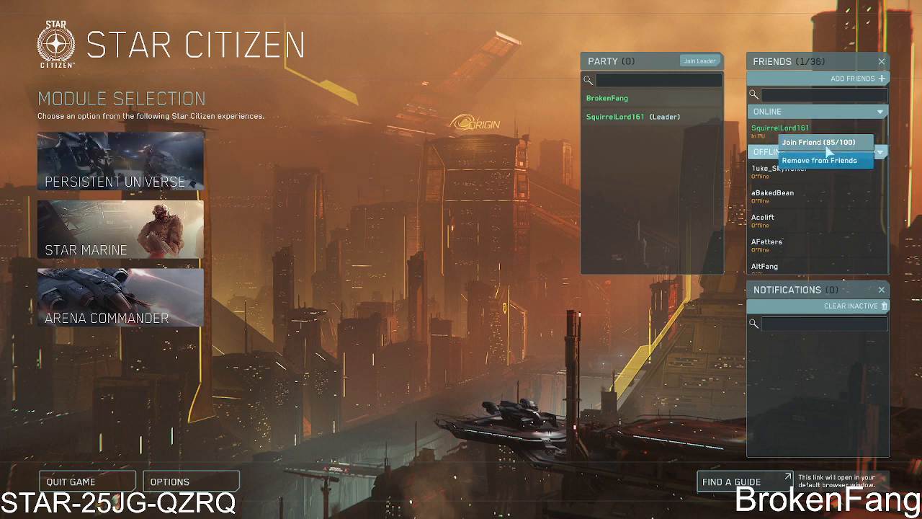
pyautogui.moveTo(800, 169)
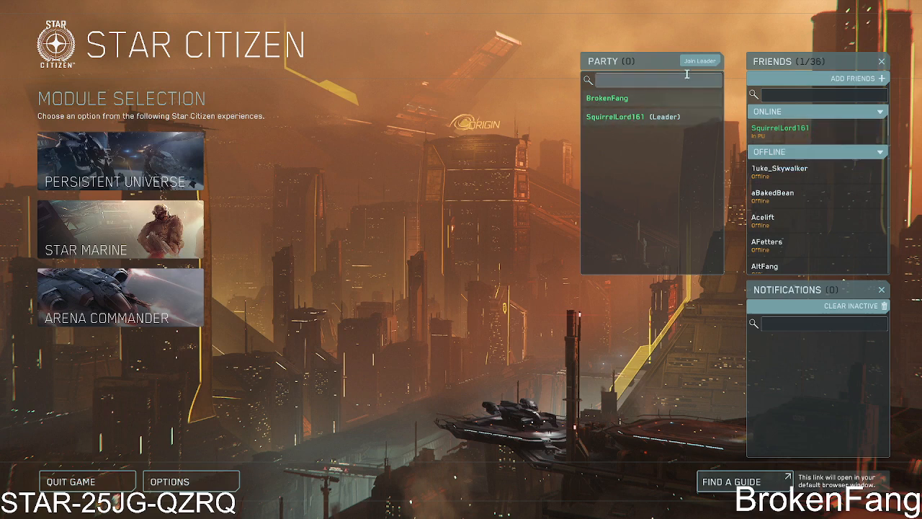
pyautogui.click(881, 61)
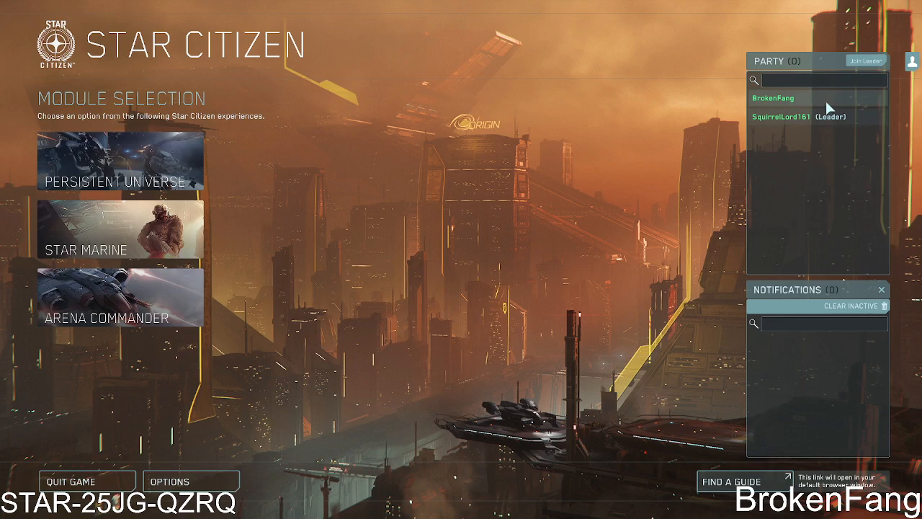
pyautogui.moveTo(277, 415)
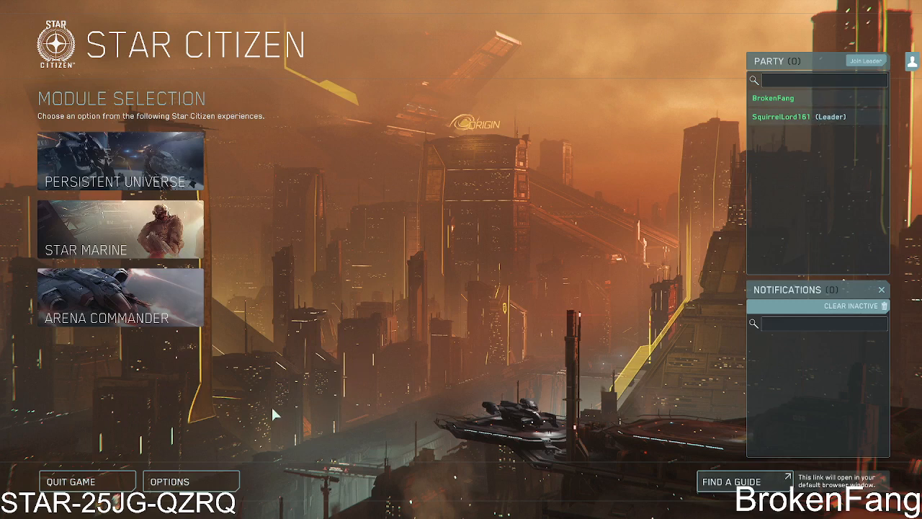
pyautogui.moveTo(676, 186)
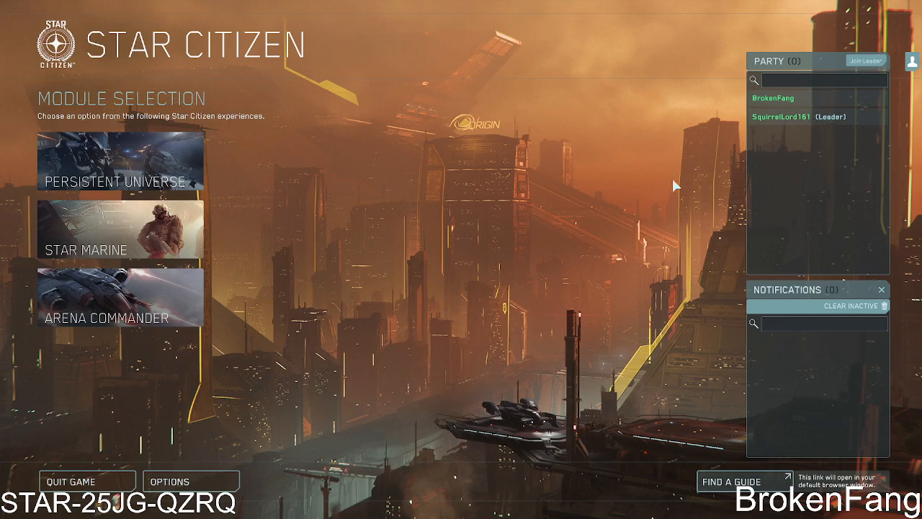
pyautogui.moveTo(794, 132)
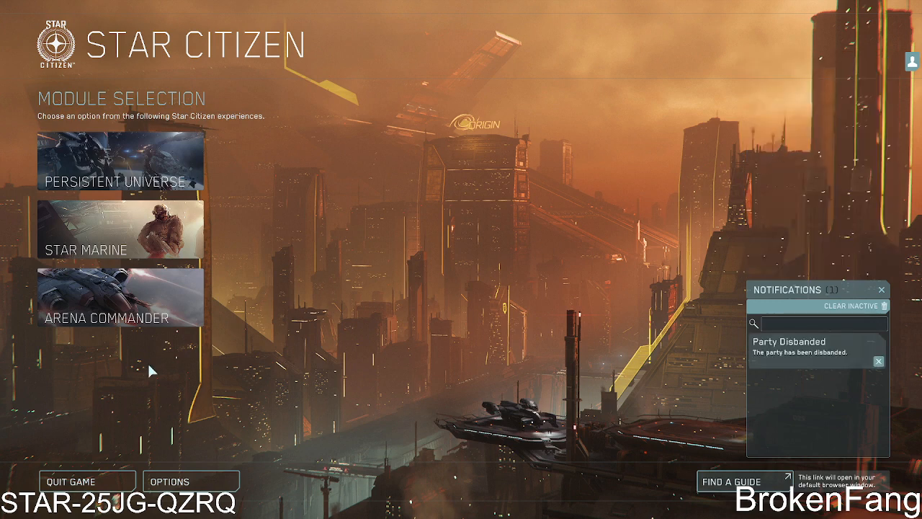
pyautogui.moveTo(166, 386)
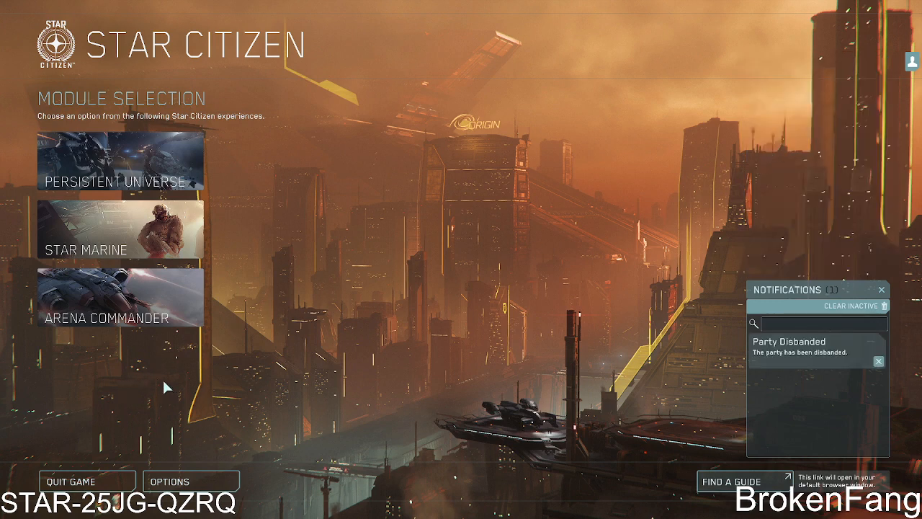
pyautogui.click(878, 360)
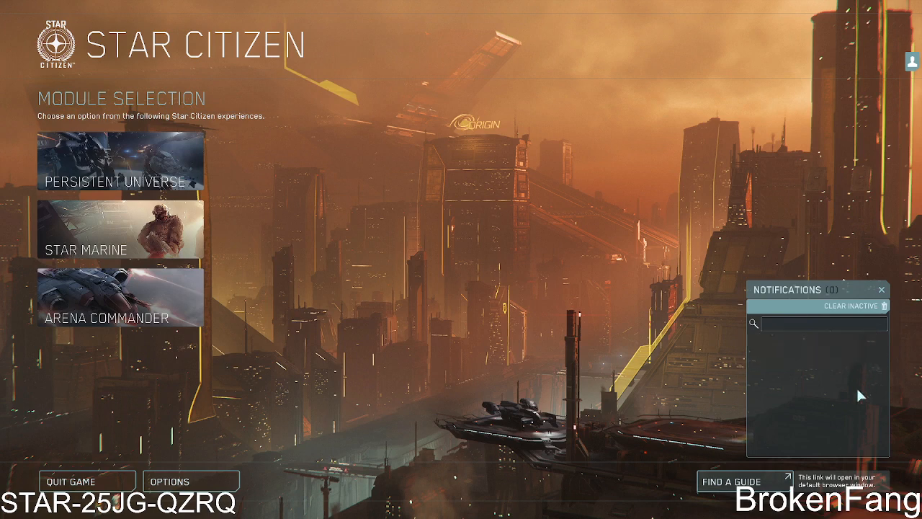
pyautogui.moveTo(238, 371)
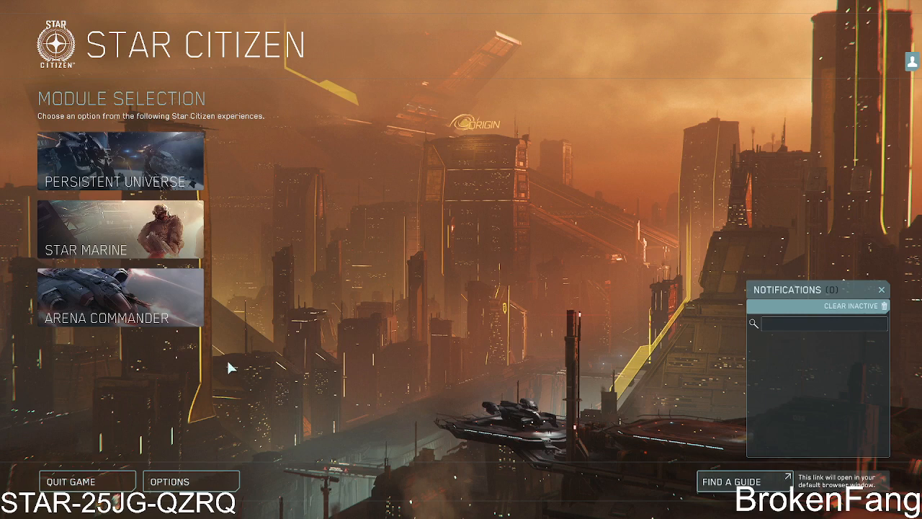
pyautogui.moveTo(239, 383)
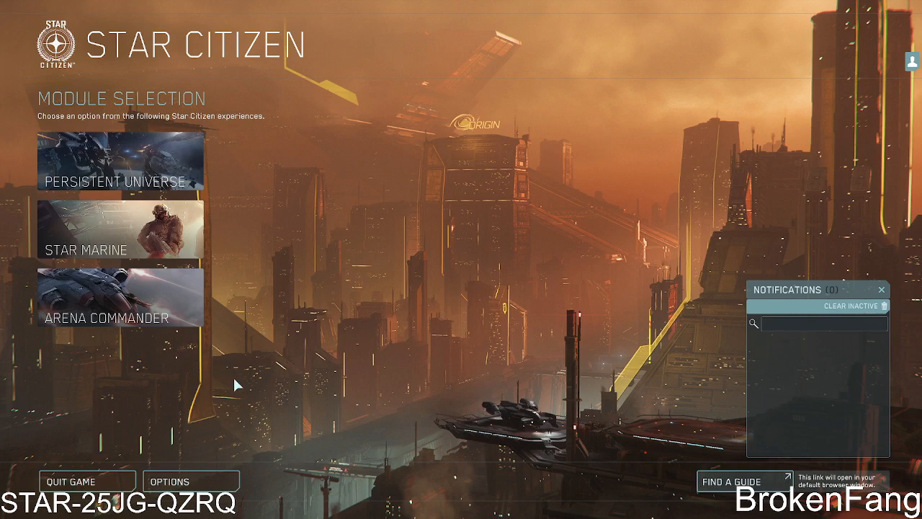
pyautogui.moveTo(238, 380)
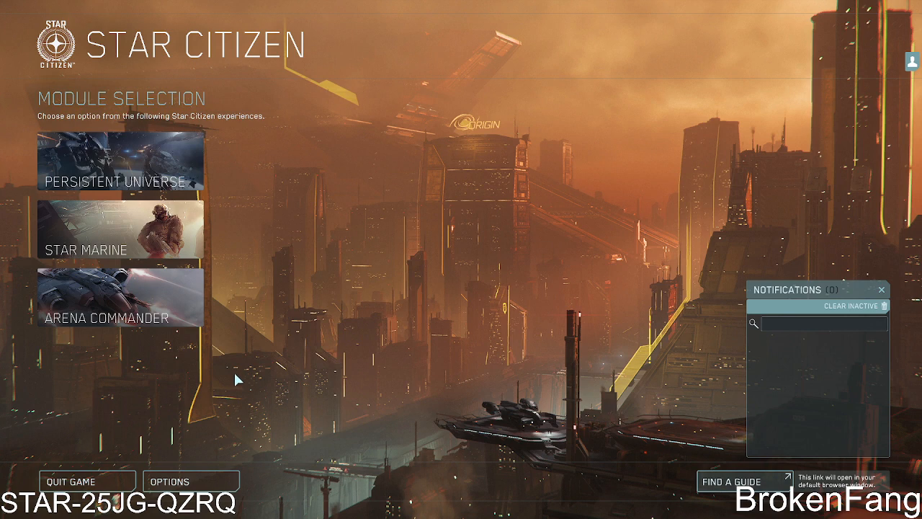
pyautogui.moveTo(54, 360)
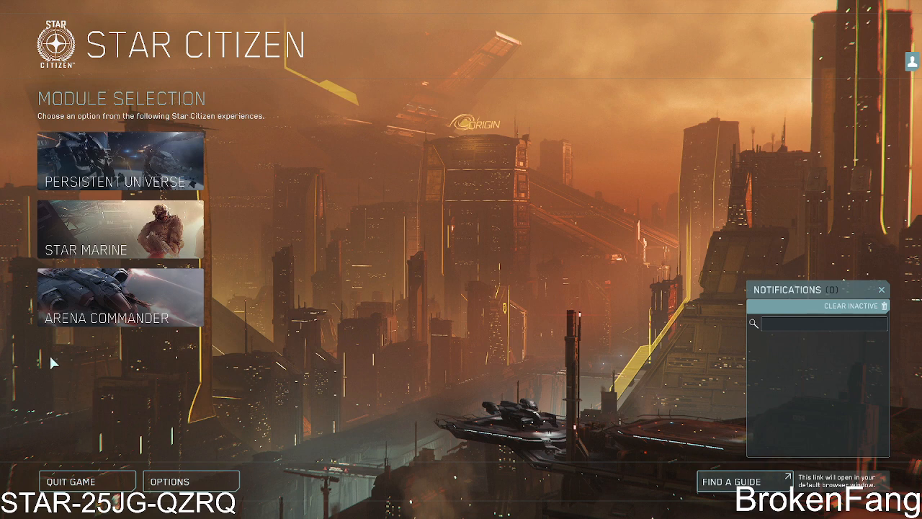